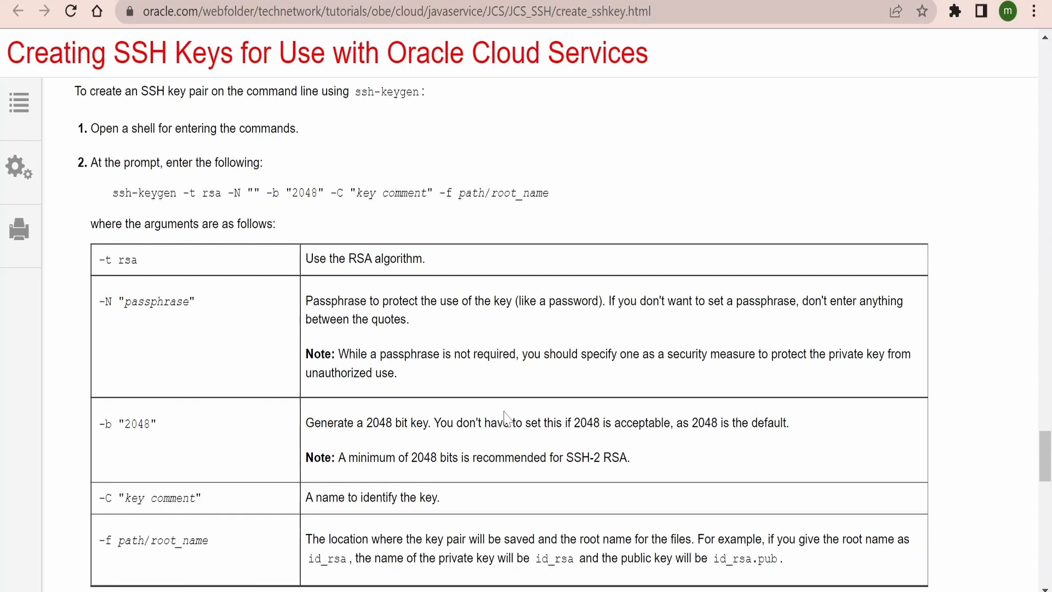
{"action": "mouse_move", "coordinate": [709, 336]}
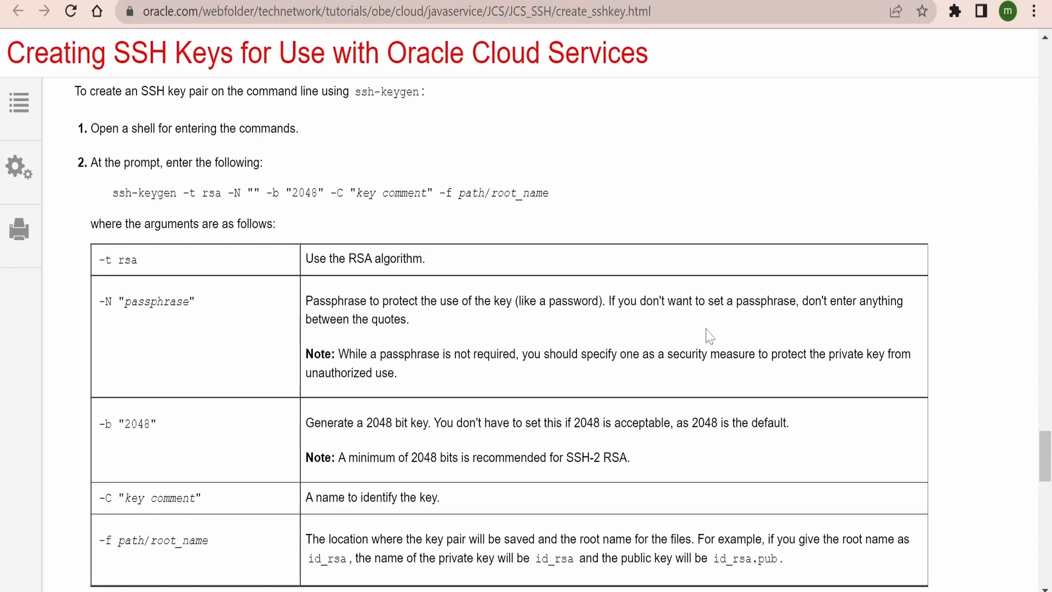
{"action": "mouse_move", "coordinate": [586, 330]}
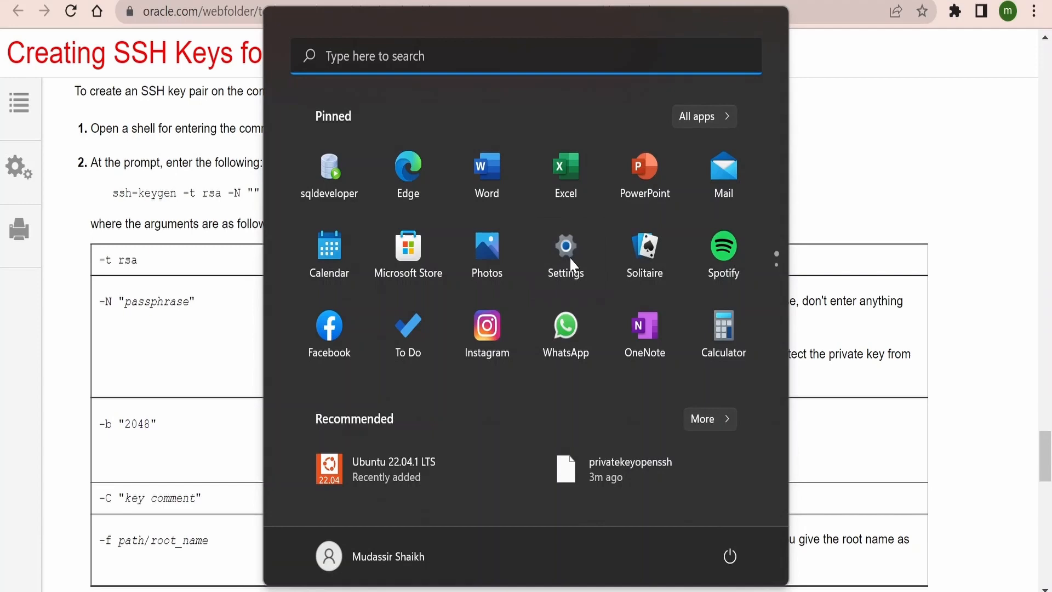
- Verify OpenSSH Client is listed under installed optional features in Windows Settings
{"action": "left_click", "coordinate": [565, 246]}
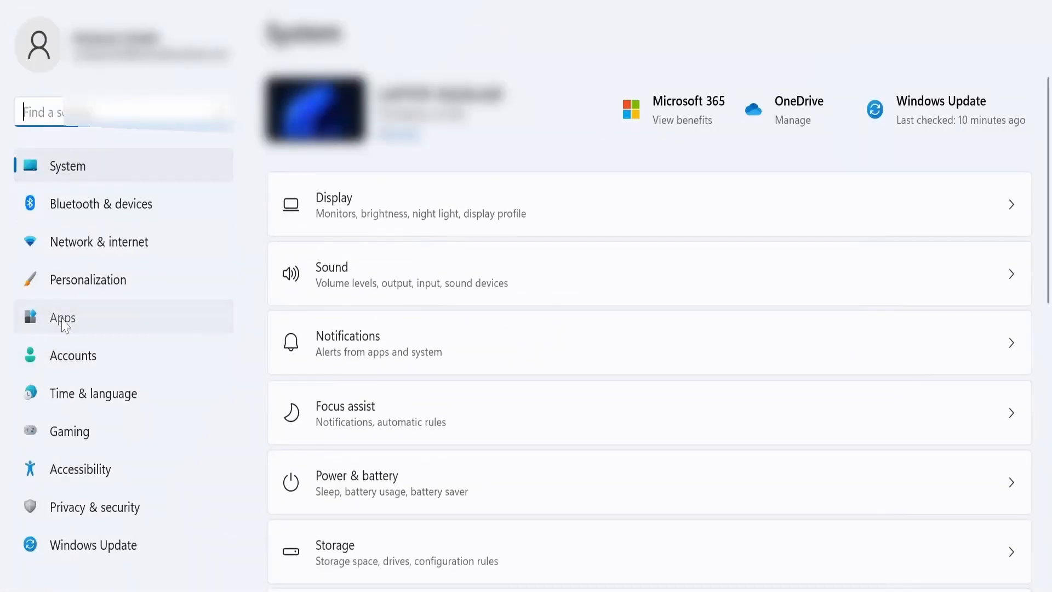
{"action": "left_click", "coordinate": [62, 317]}
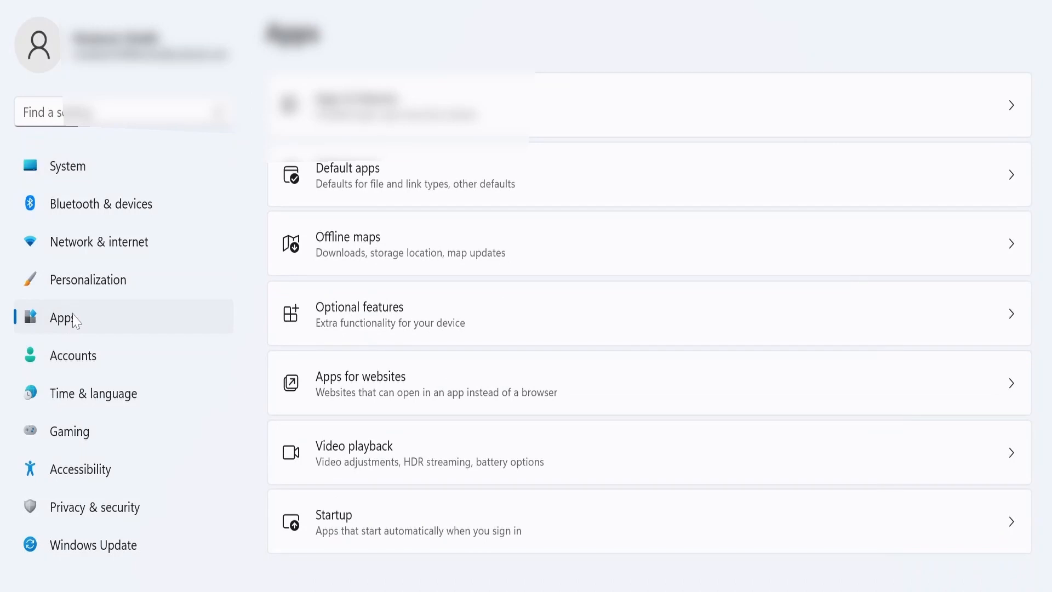
{"action": "mouse_move", "coordinate": [380, 309]}
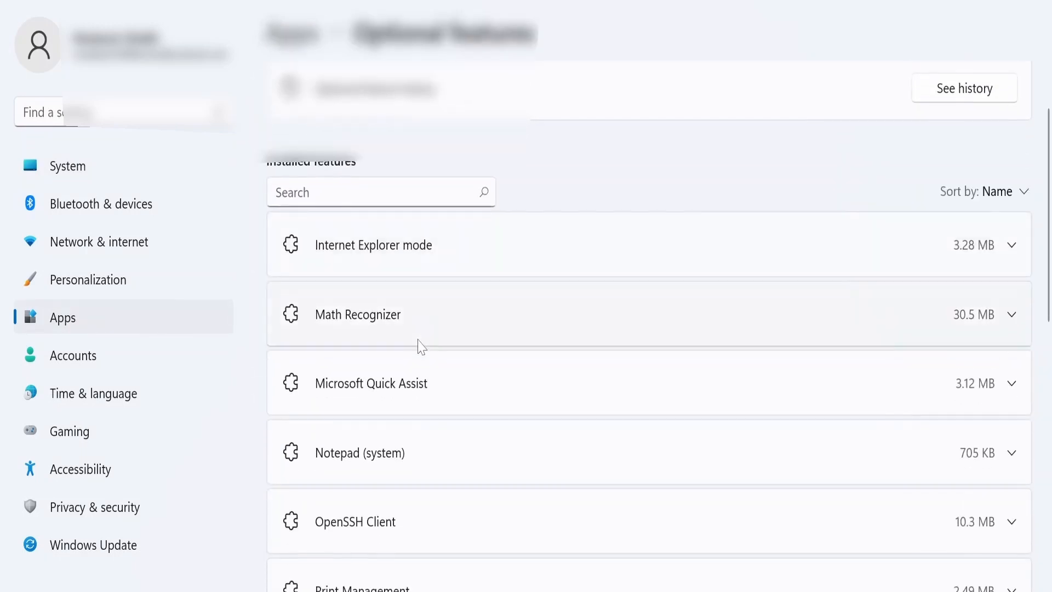
{"action": "scroll", "scroll_direction": "down", "scroll_amount": 3}
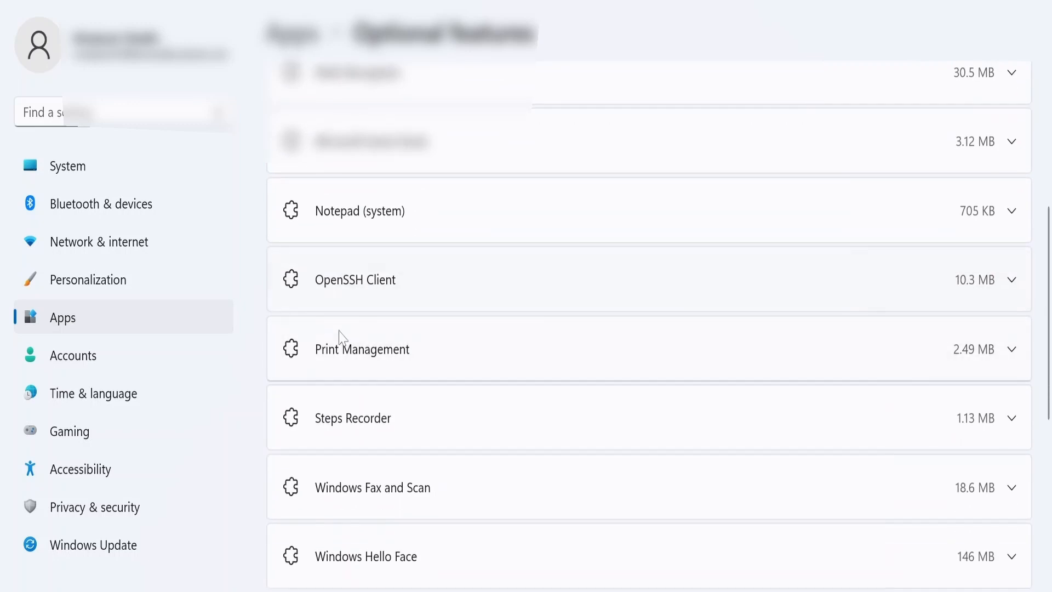
{"action": "left_click", "coordinate": [1009, 280]}
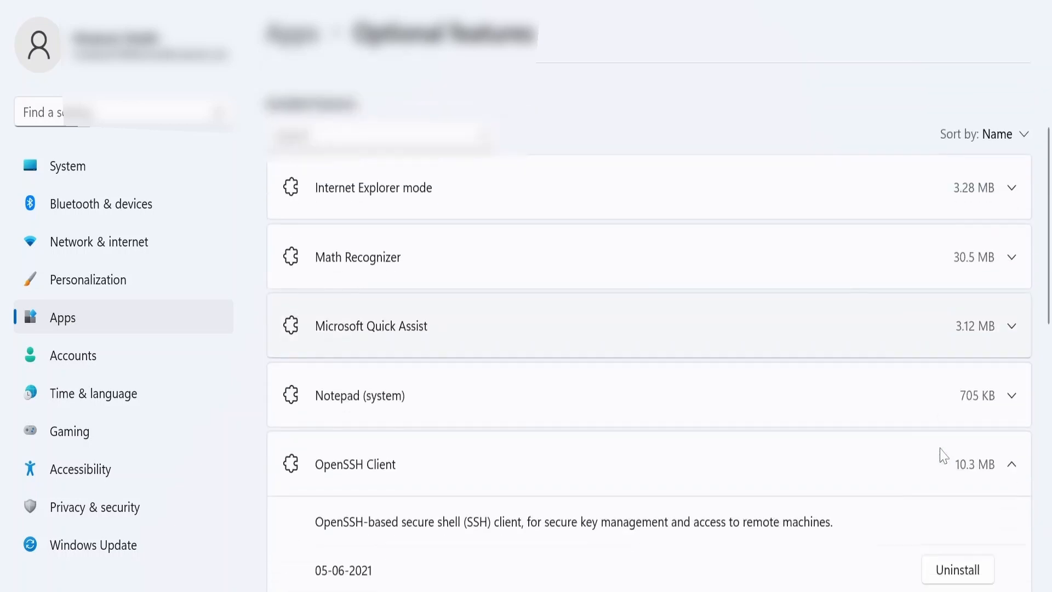
{"action": "scroll", "scroll_direction": "up", "scroll_amount": 3}
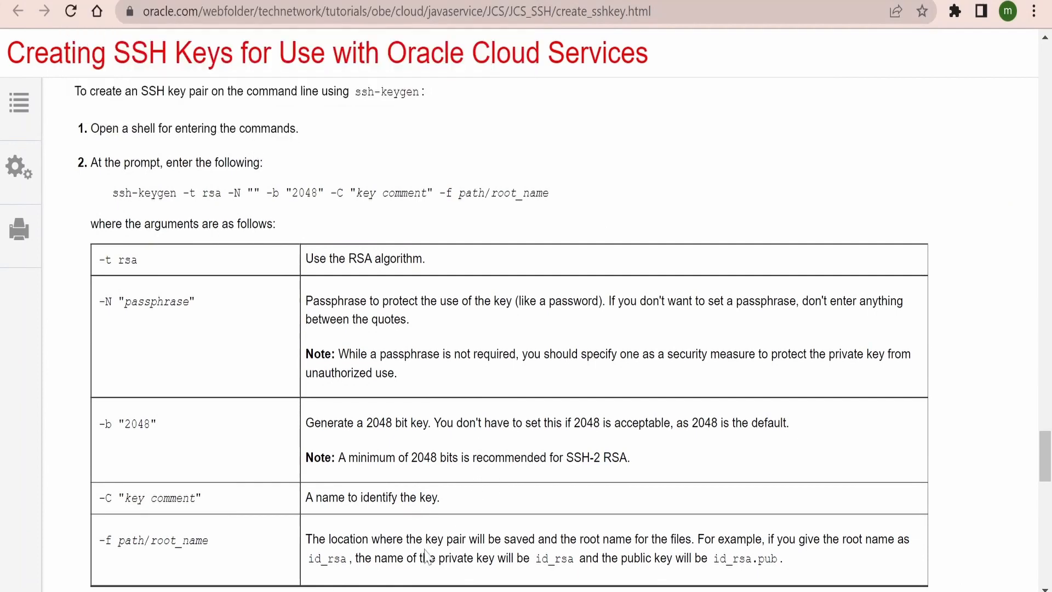
- Search for cmd and launch Command Prompt as administrator
{"action": "type", "text": "cm"}
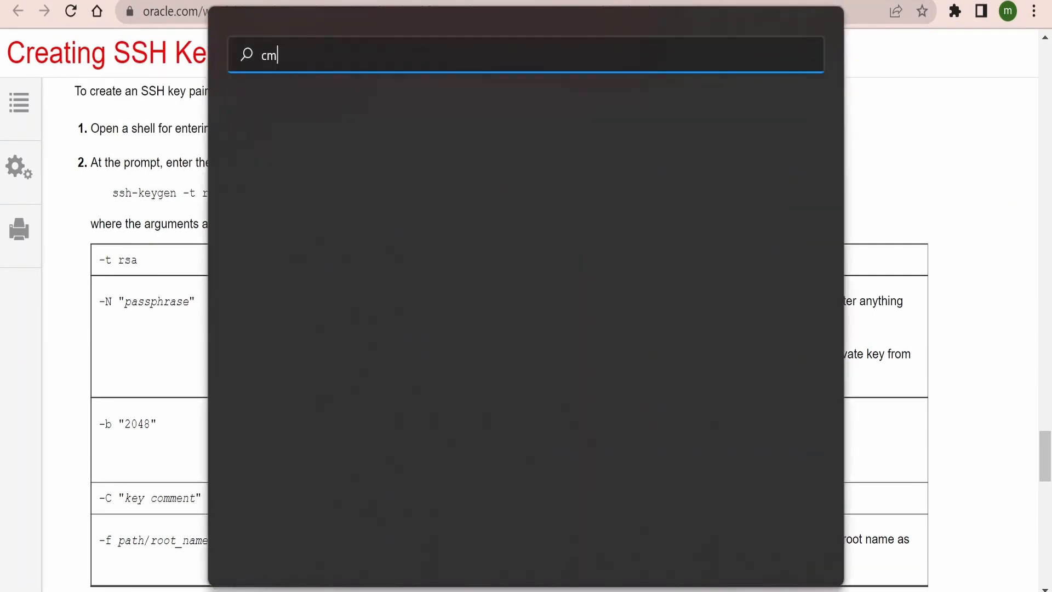
{"action": "type", "text": "d"}
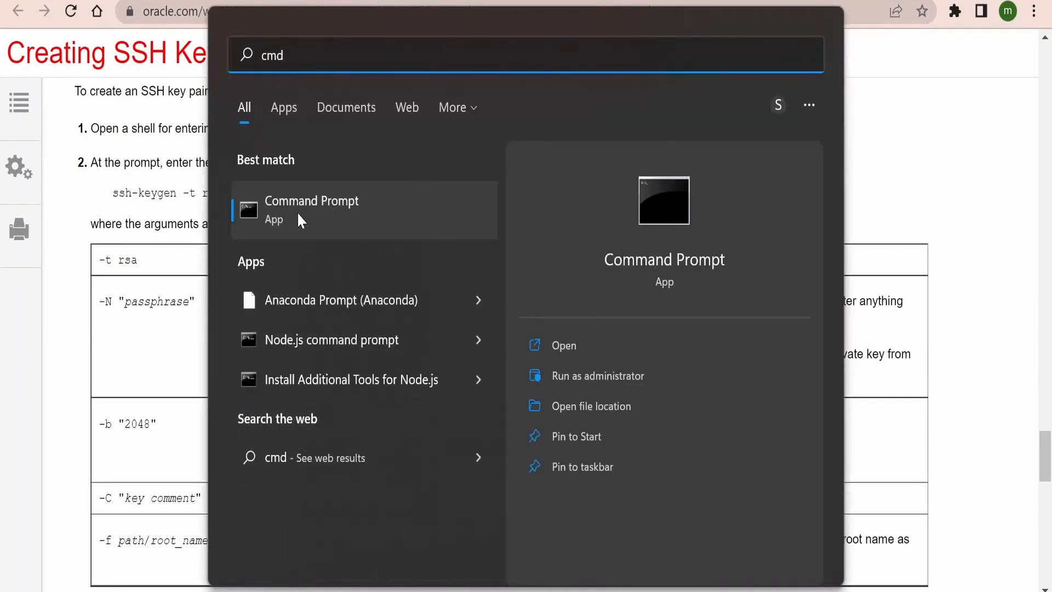
{"action": "right_click", "coordinate": [310, 210]}
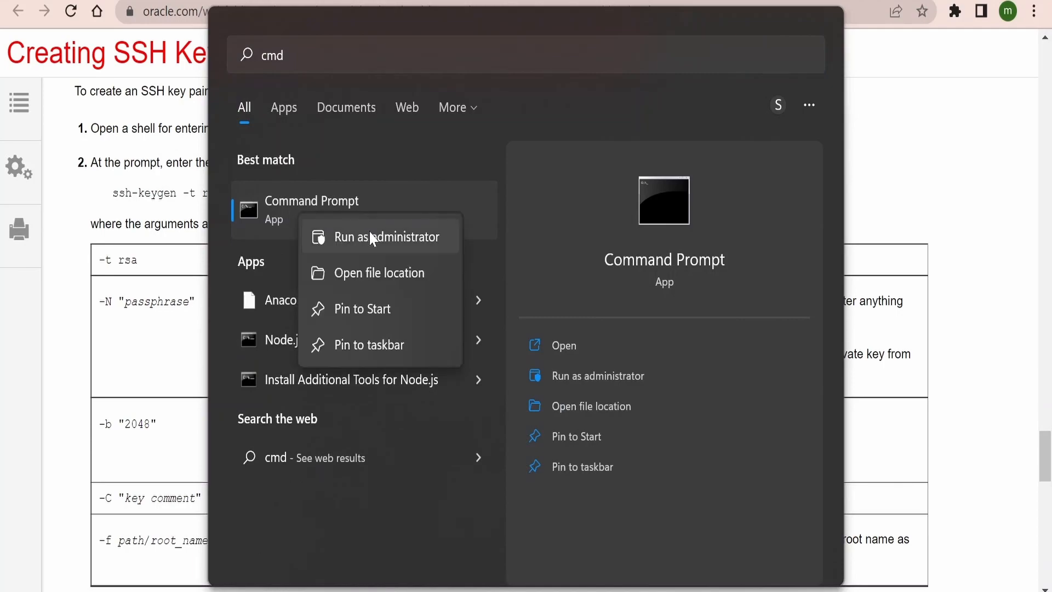
{"action": "left_click", "coordinate": [377, 237]}
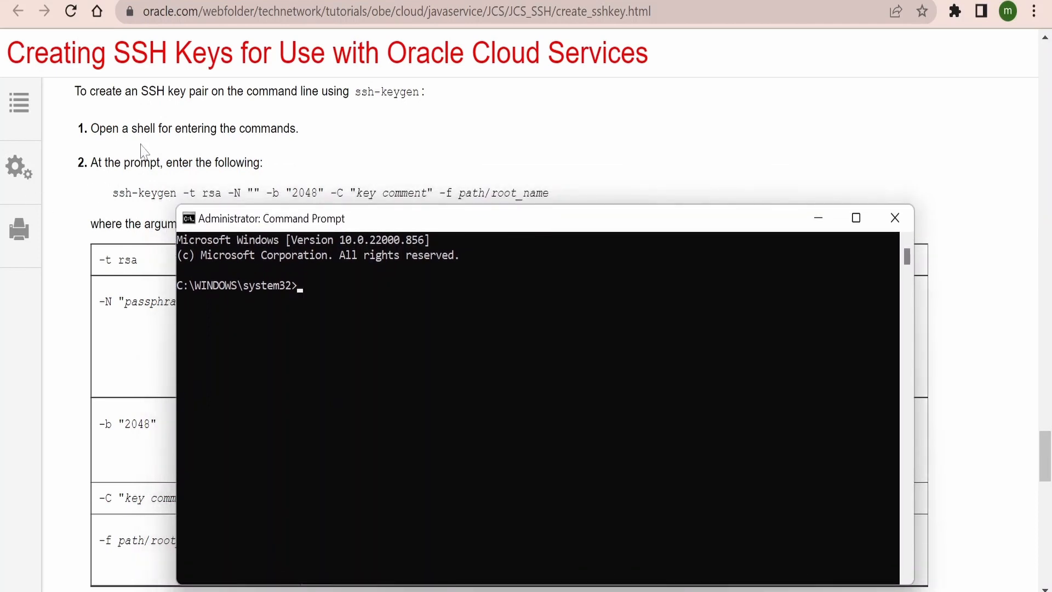
{"action": "mouse_move", "coordinate": [227, 191]}
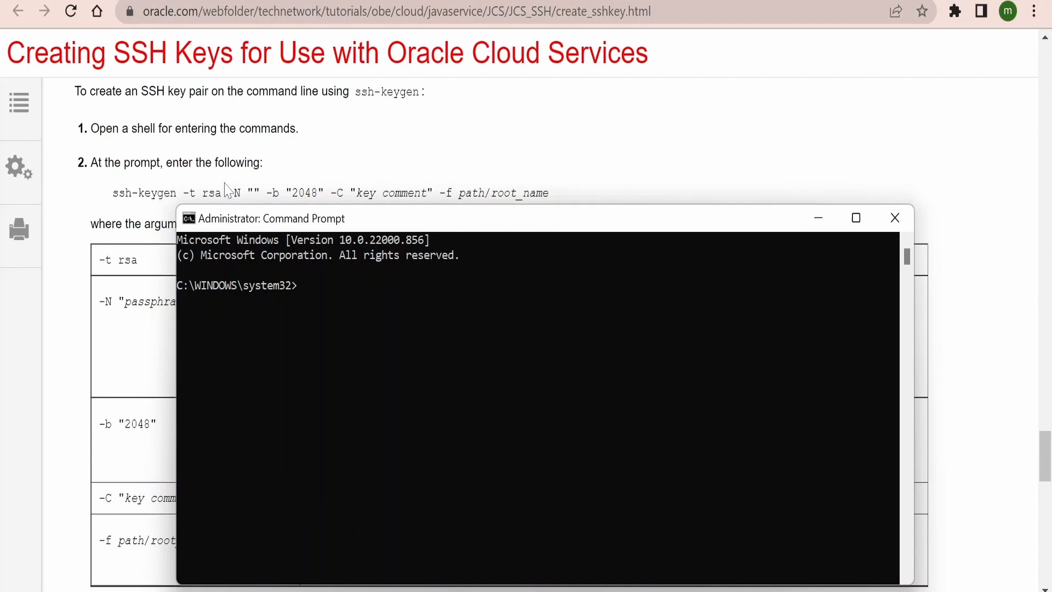
- Enter and run the command ssh-keygen -t rsa -b "4096"
{"action": "type", "text": "ssh-"}
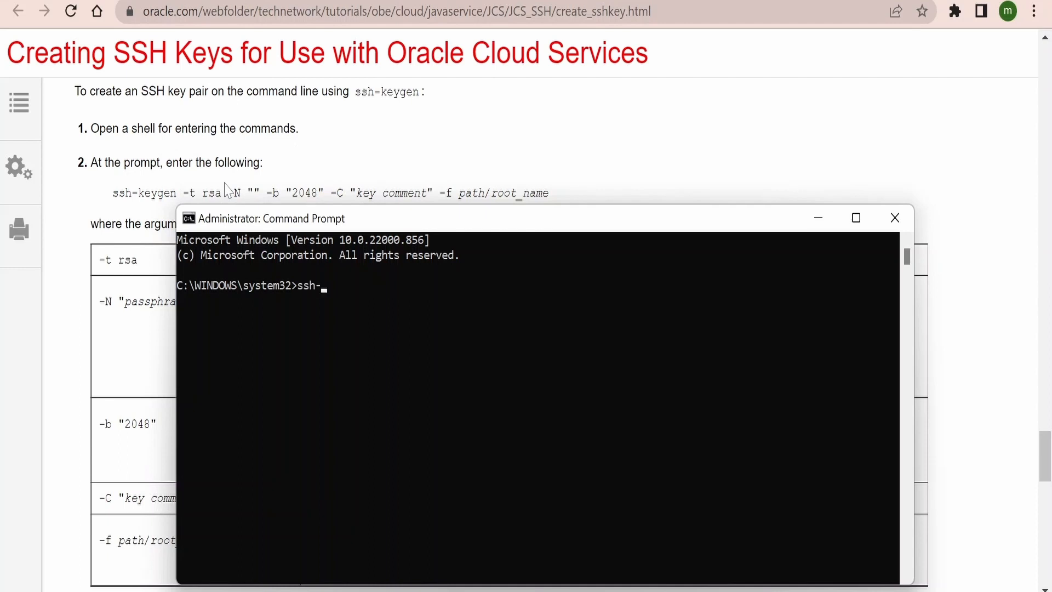
{"action": "type", "text": "keygen -t"}
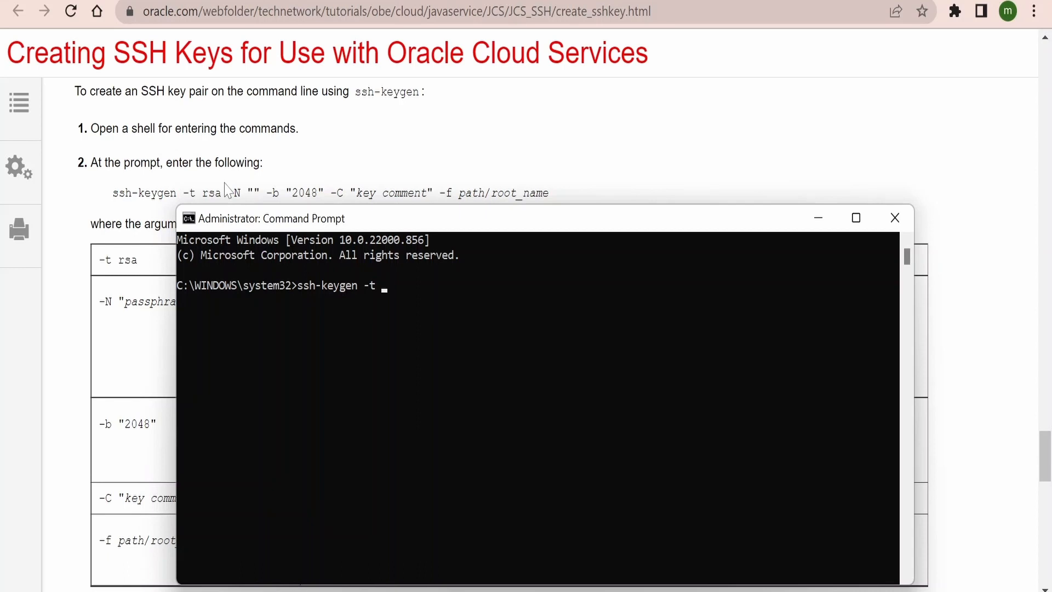
{"action": "type", "text": "rsa"}
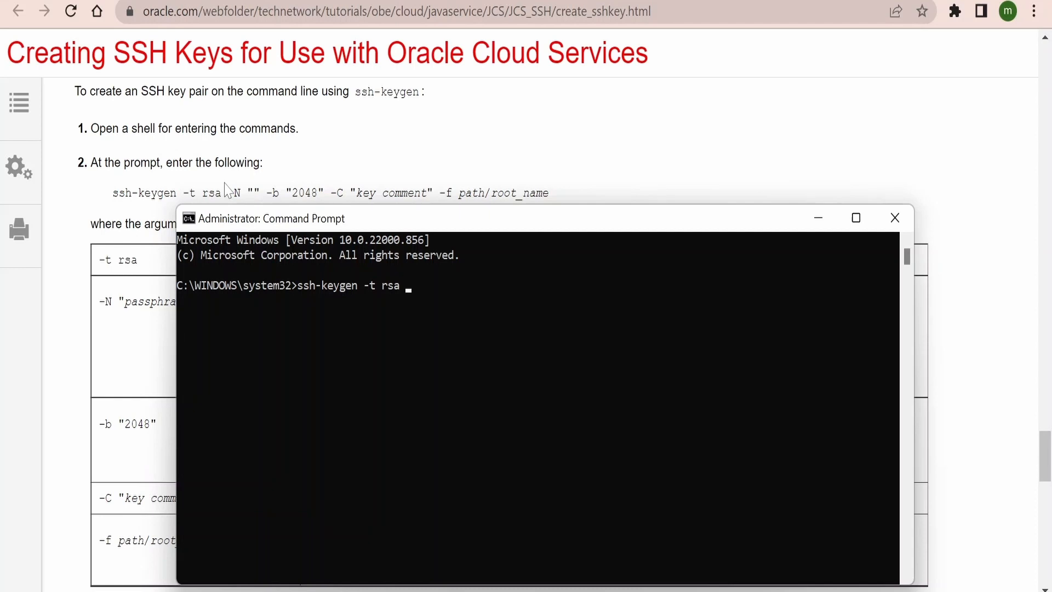
{"action": "type", "text": "-b \""}
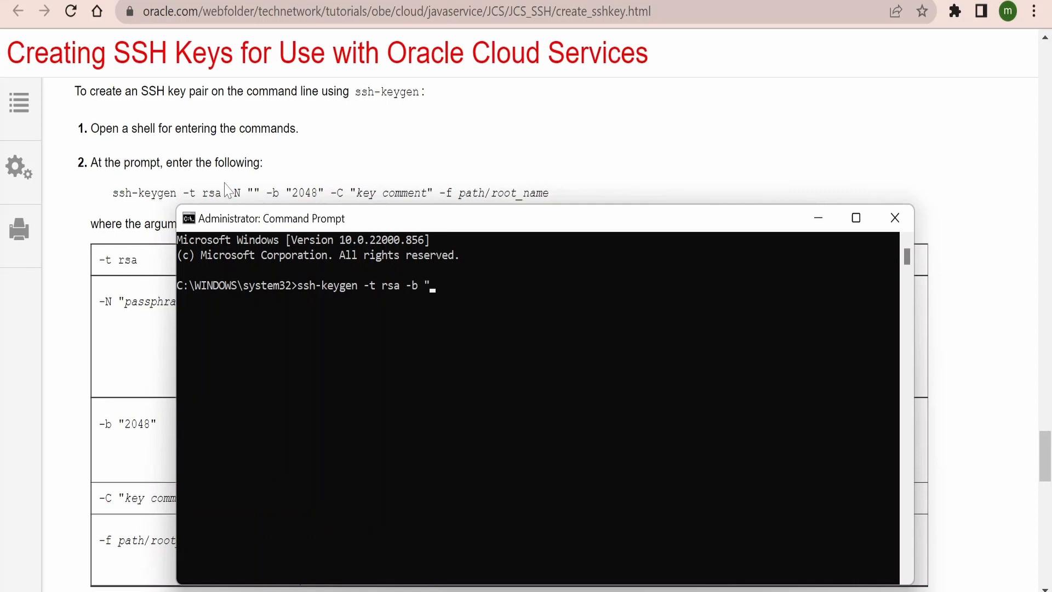
{"action": "type", "text": "4096\""}
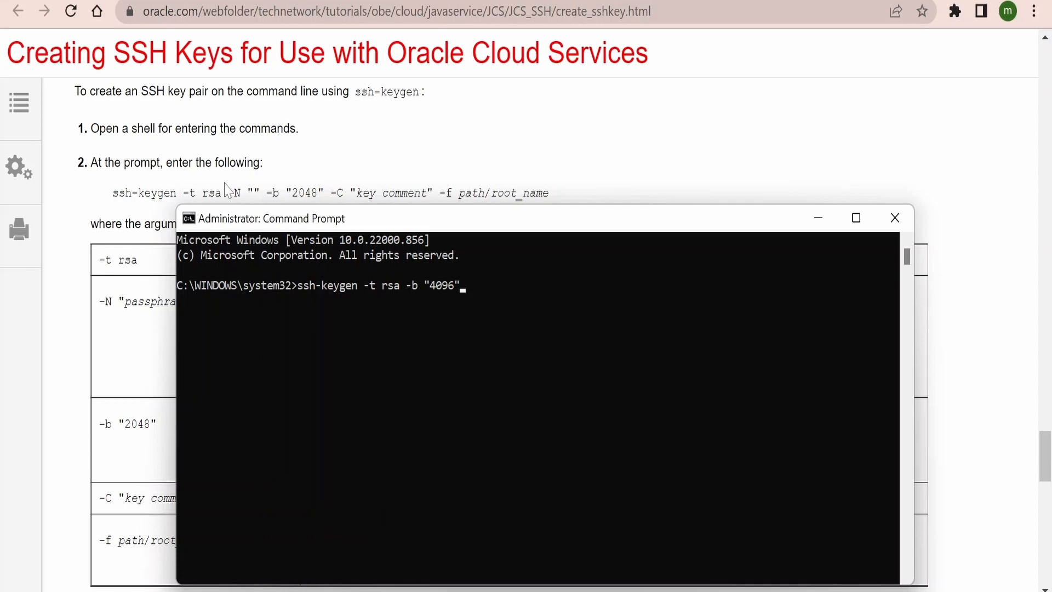
{"action": "mouse_move", "coordinate": [348, 302]}
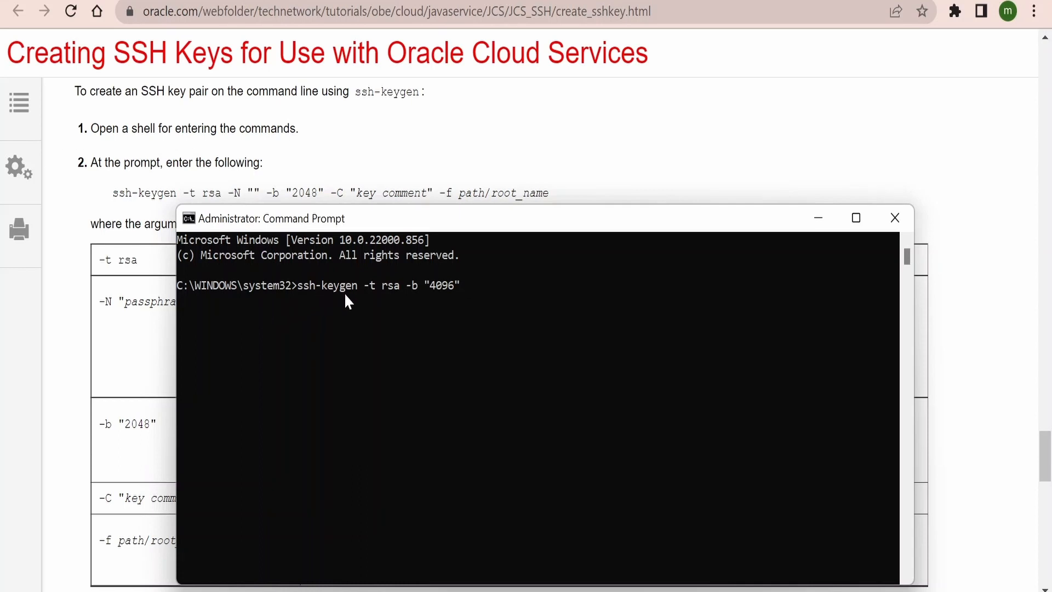
{"action": "mouse_move", "coordinate": [404, 297]}
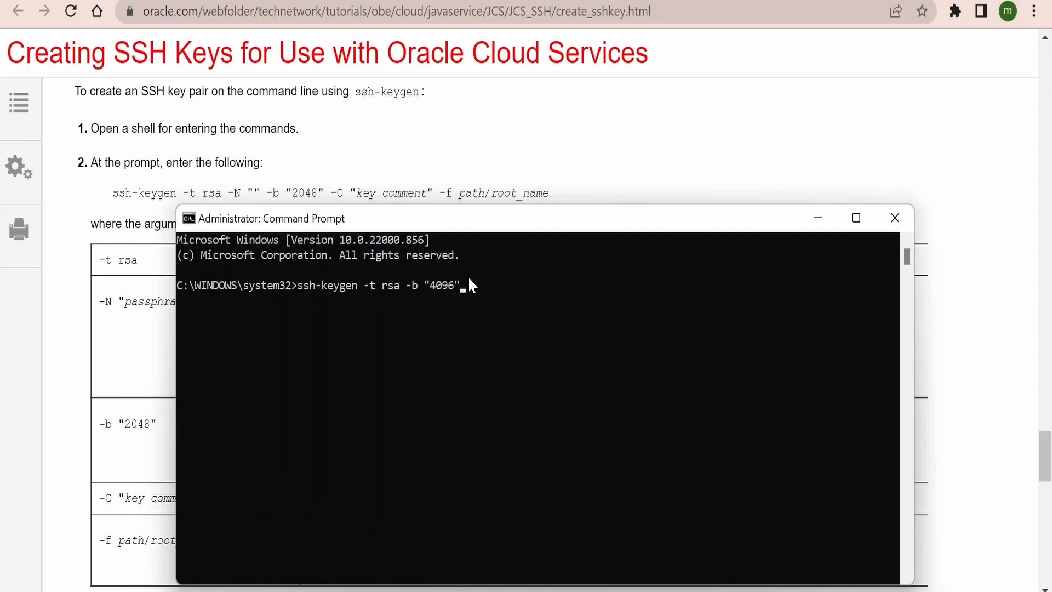
{"action": "key", "text": "Return"}
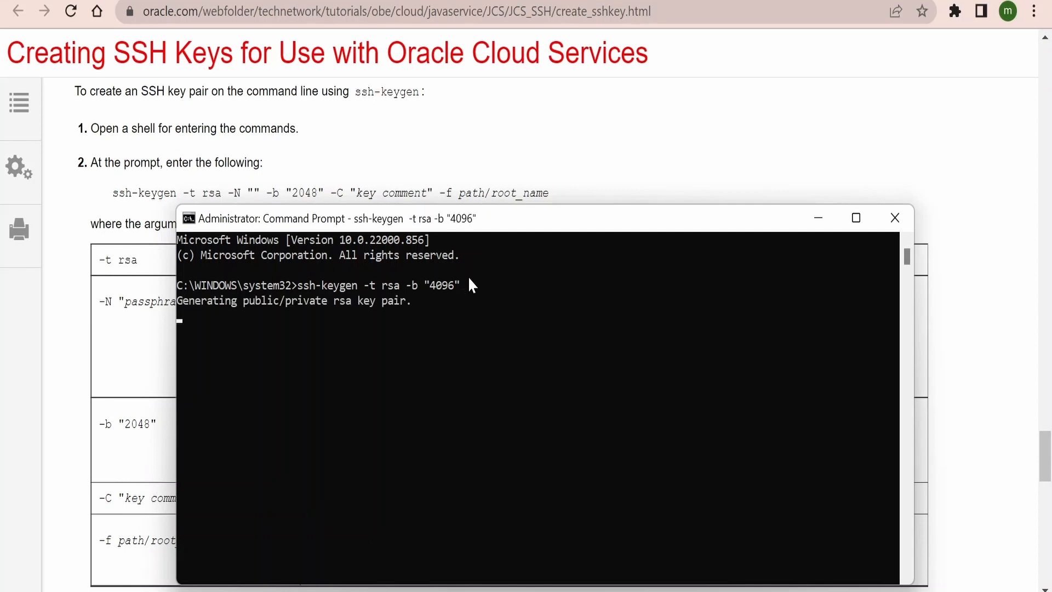
{"action": "mouse_move", "coordinate": [267, 311]}
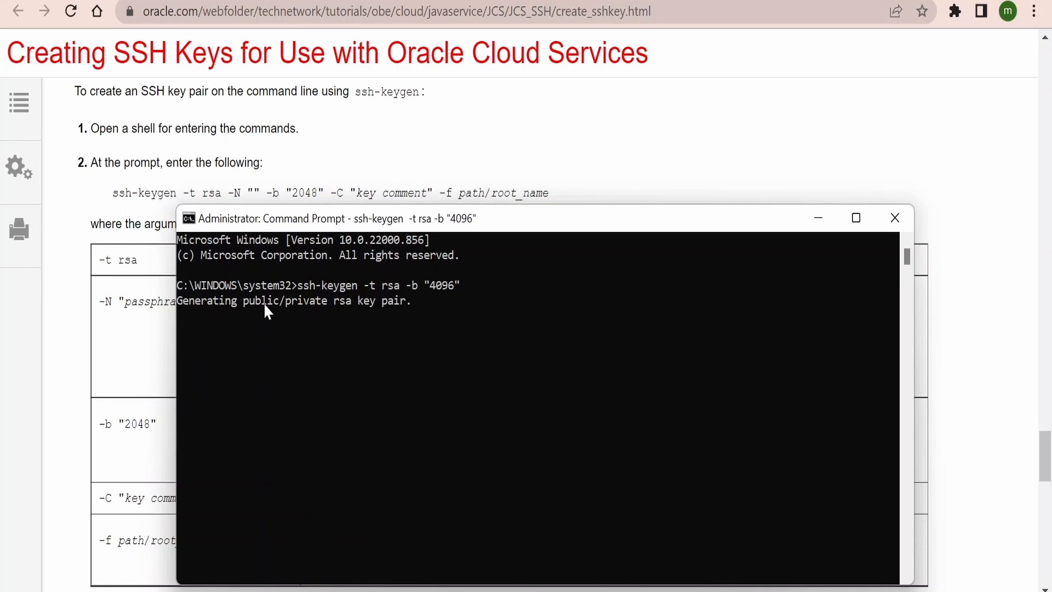
- Generate the RSA key at the default save location with no passphrase
{"action": "key", "text": "Return"}
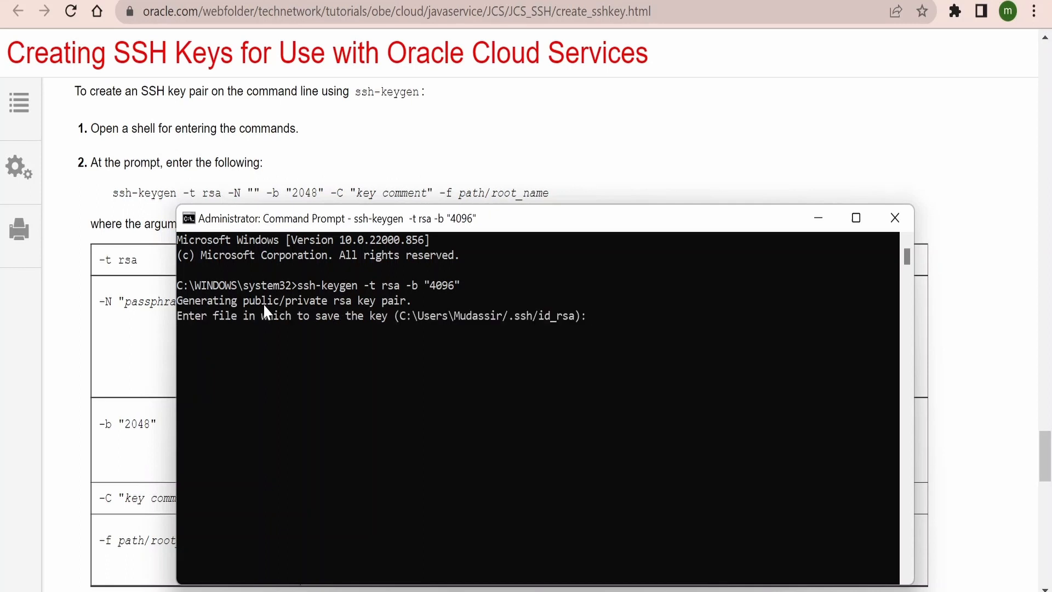
{"action": "mouse_move", "coordinate": [362, 329]}
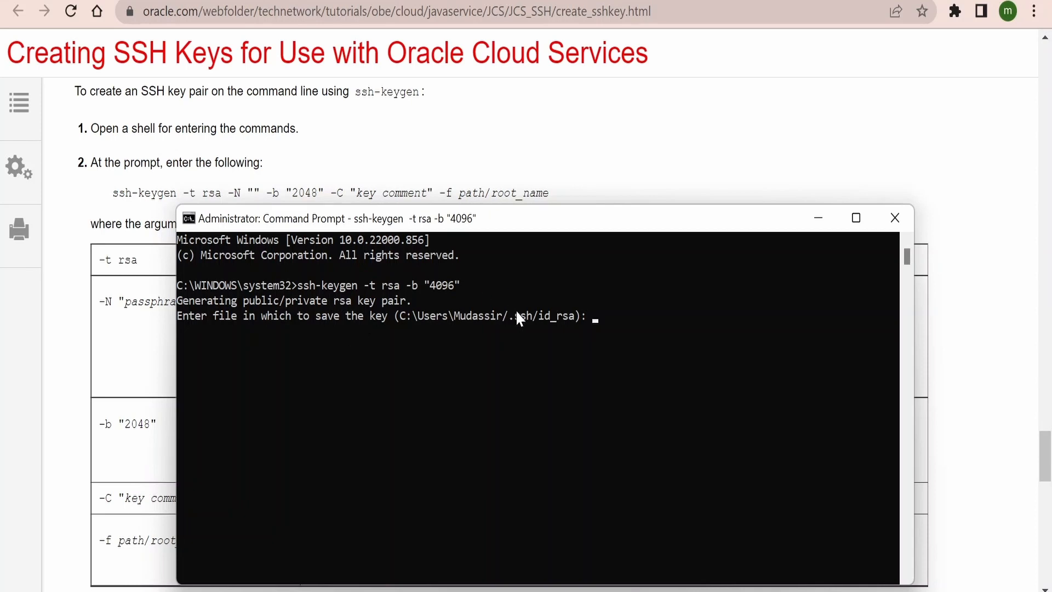
{"action": "mouse_move", "coordinate": [455, 337]}
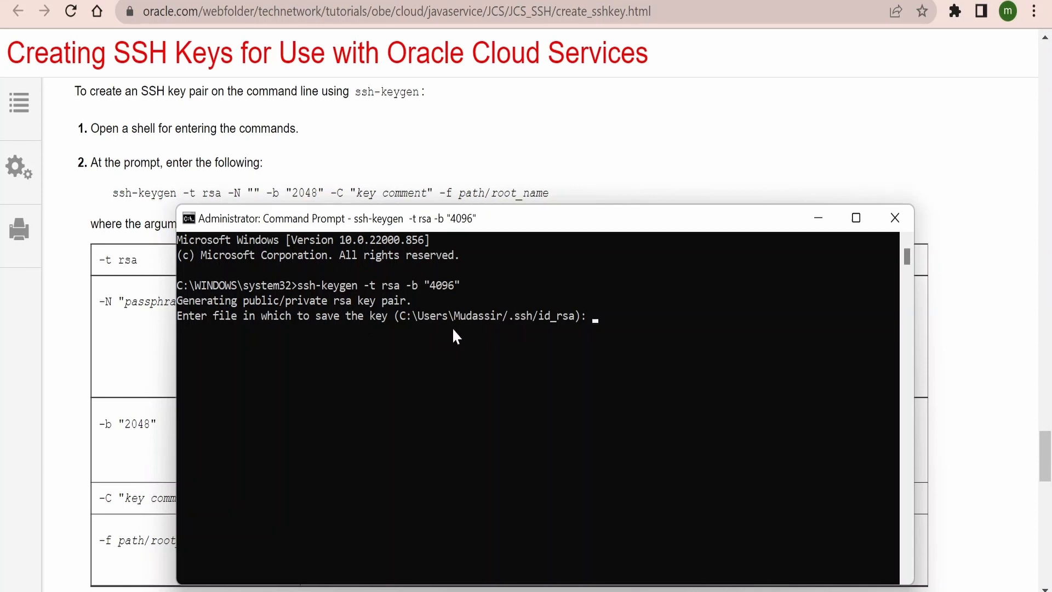
{"action": "mouse_move", "coordinate": [529, 341]}
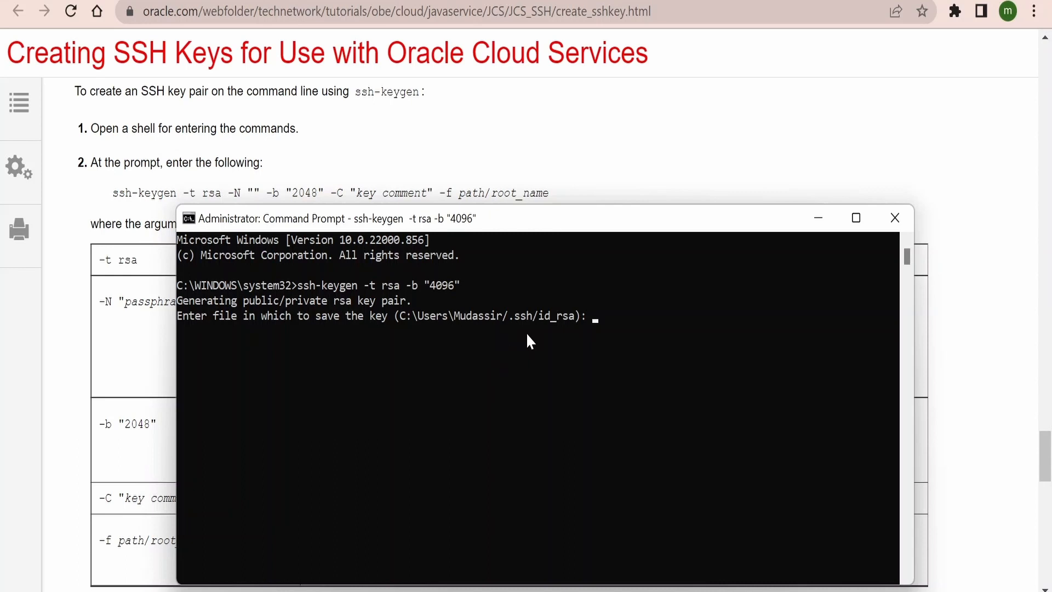
{"action": "mouse_move", "coordinate": [553, 328]}
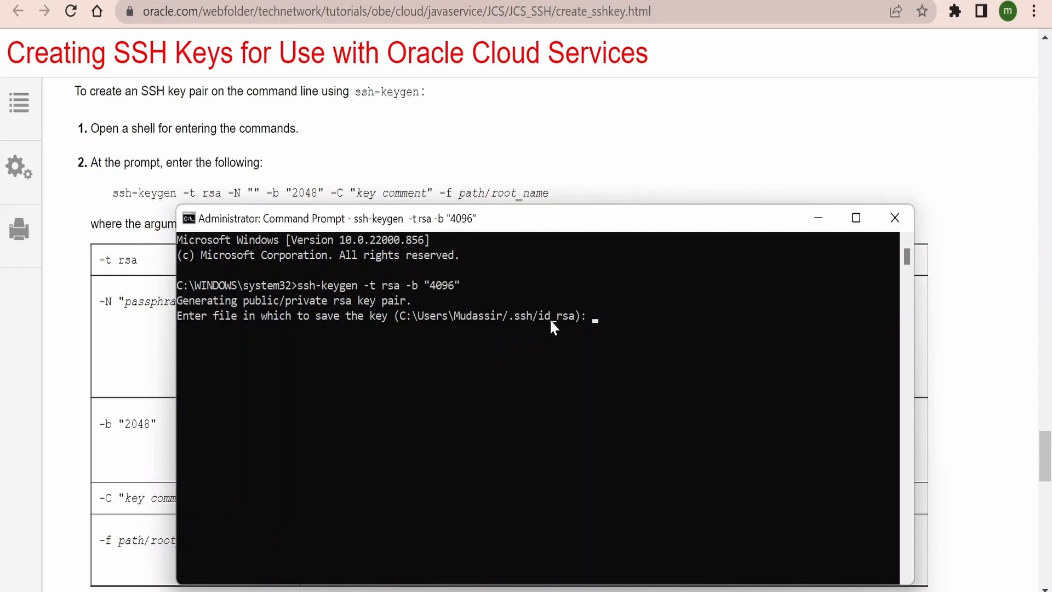
{"action": "mouse_move", "coordinate": [578, 335]}
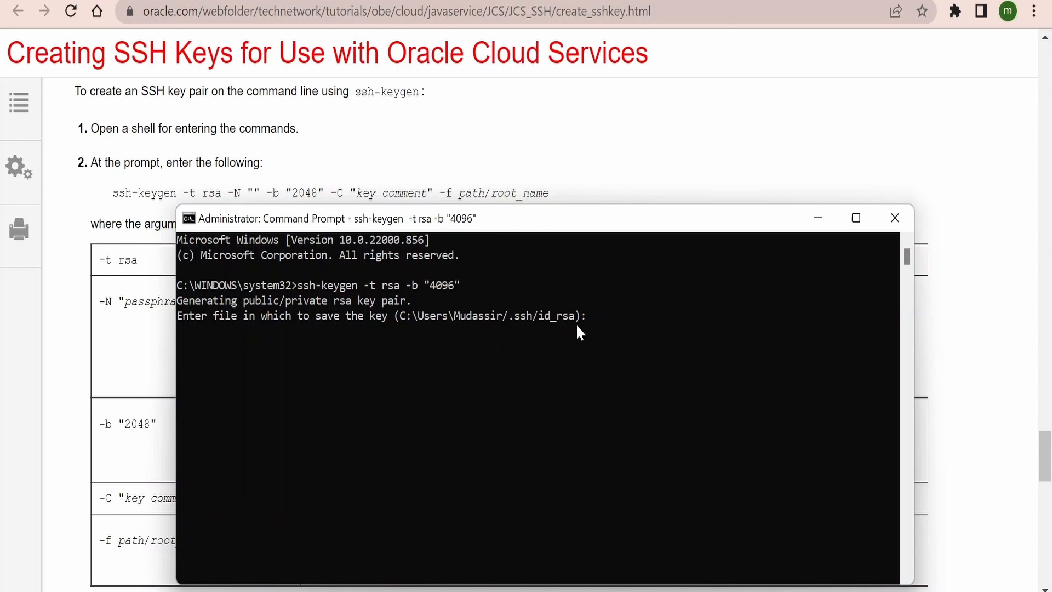
{"action": "key", "text": "Return"}
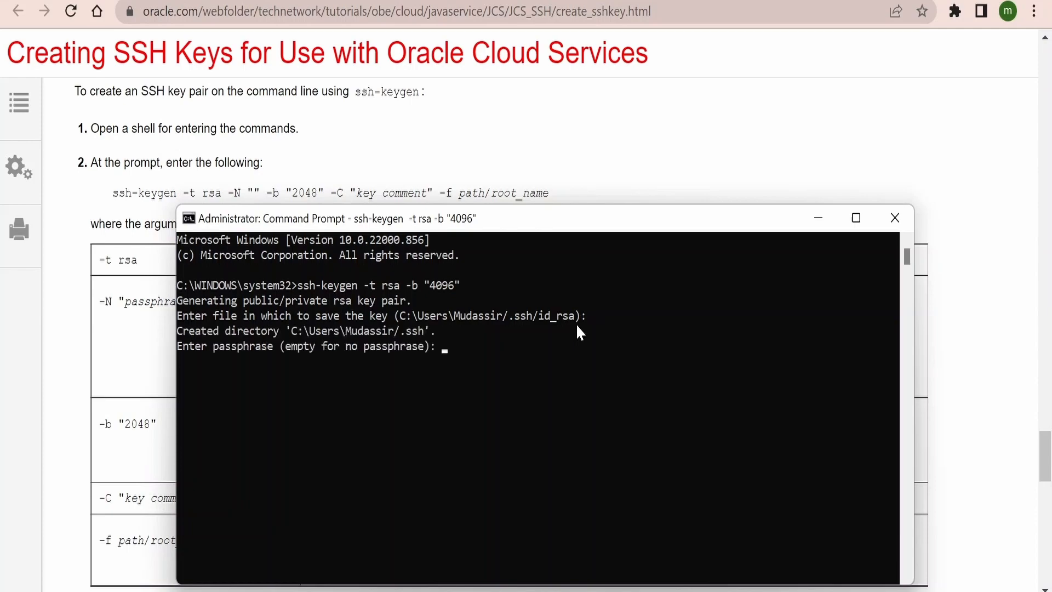
{"action": "mouse_move", "coordinate": [308, 373]}
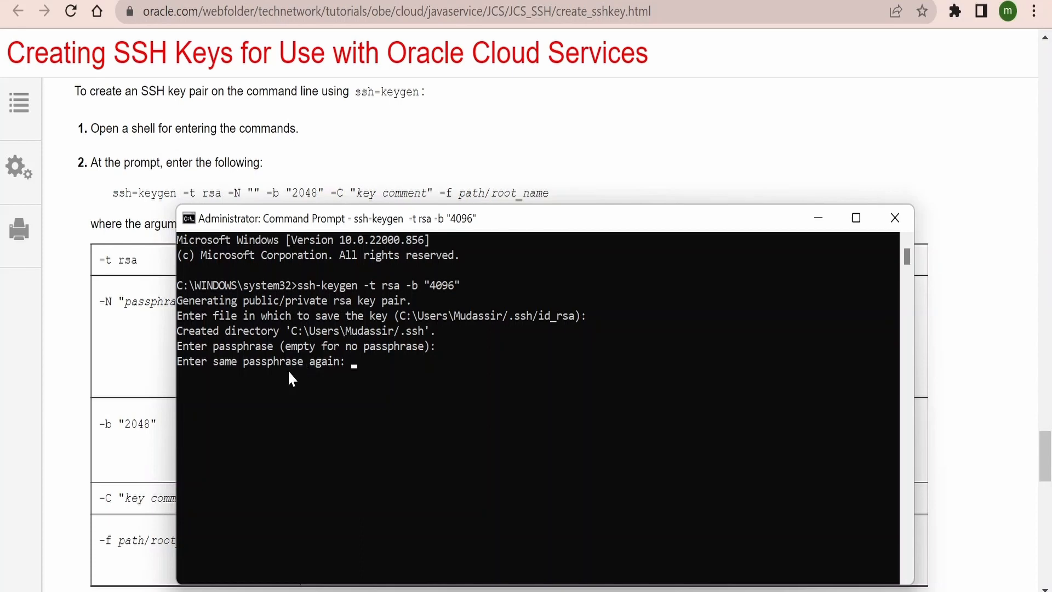
{"action": "mouse_move", "coordinate": [430, 366]}
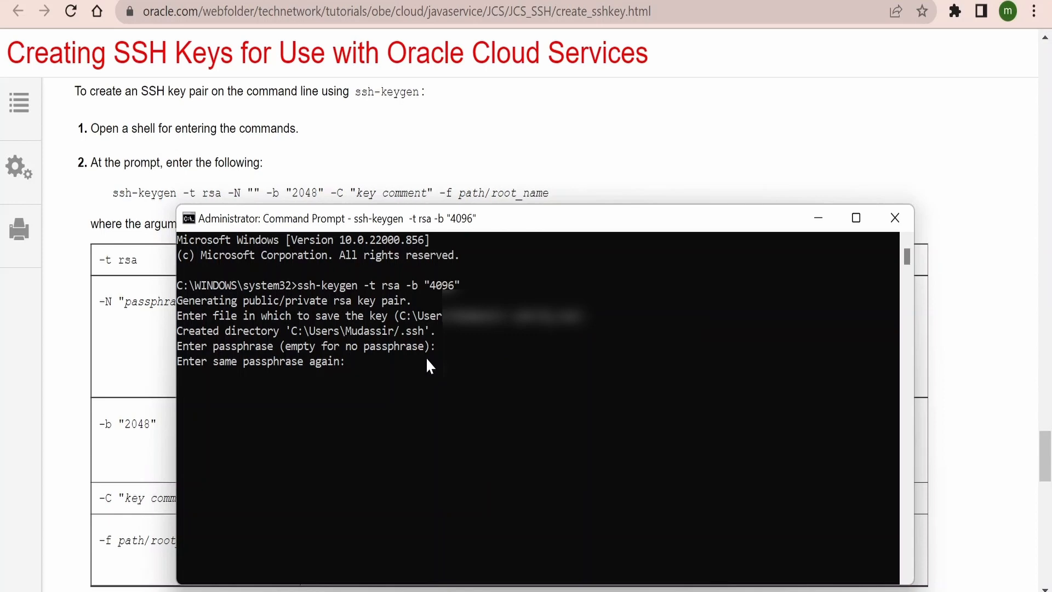
{"action": "key", "text": "Return"}
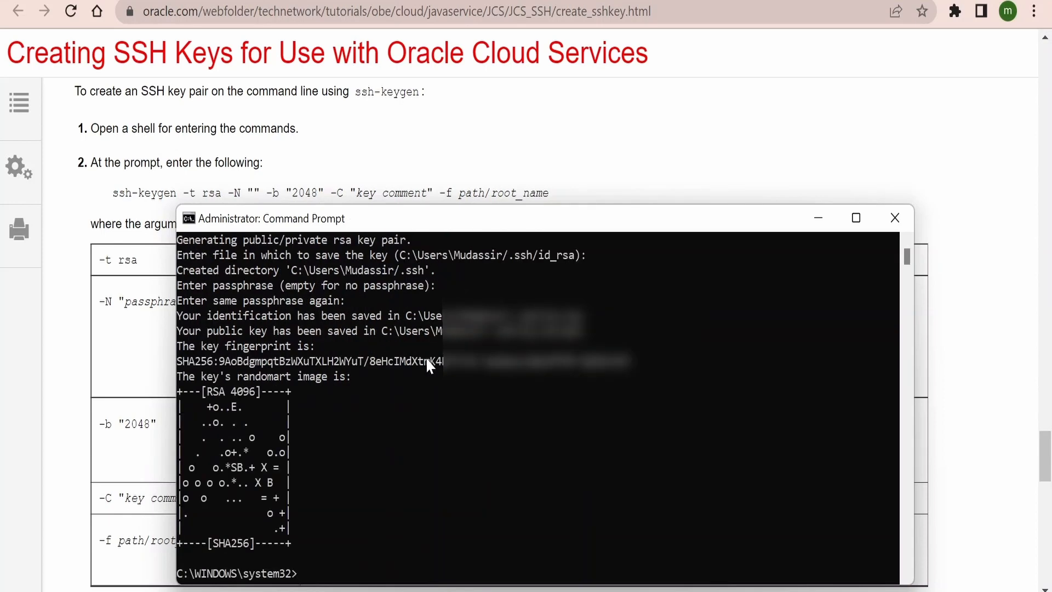
{"action": "mouse_move", "coordinate": [392, 450]}
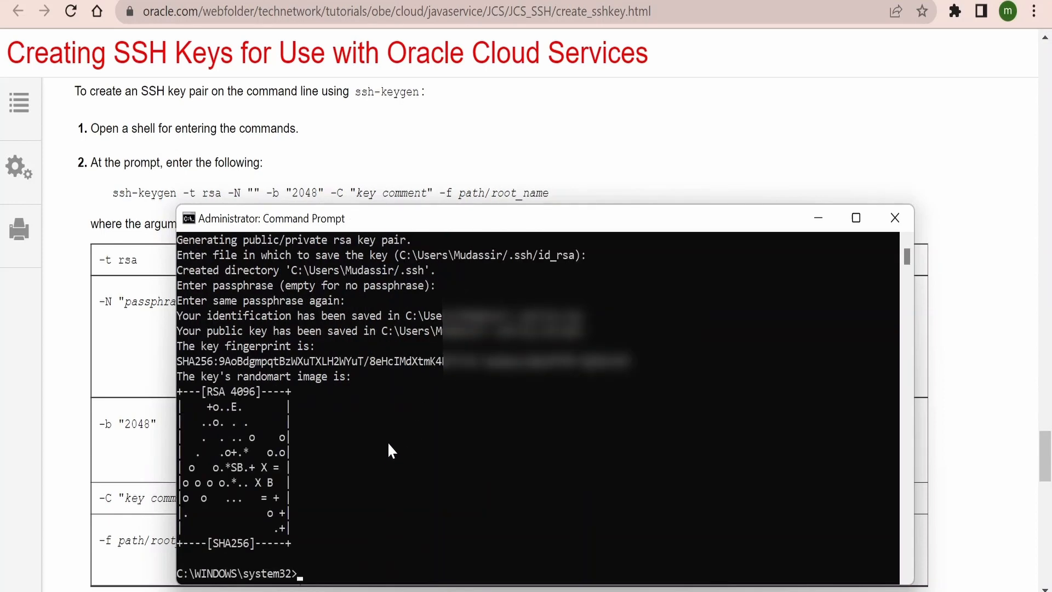
{"action": "mouse_move", "coordinate": [436, 265]}
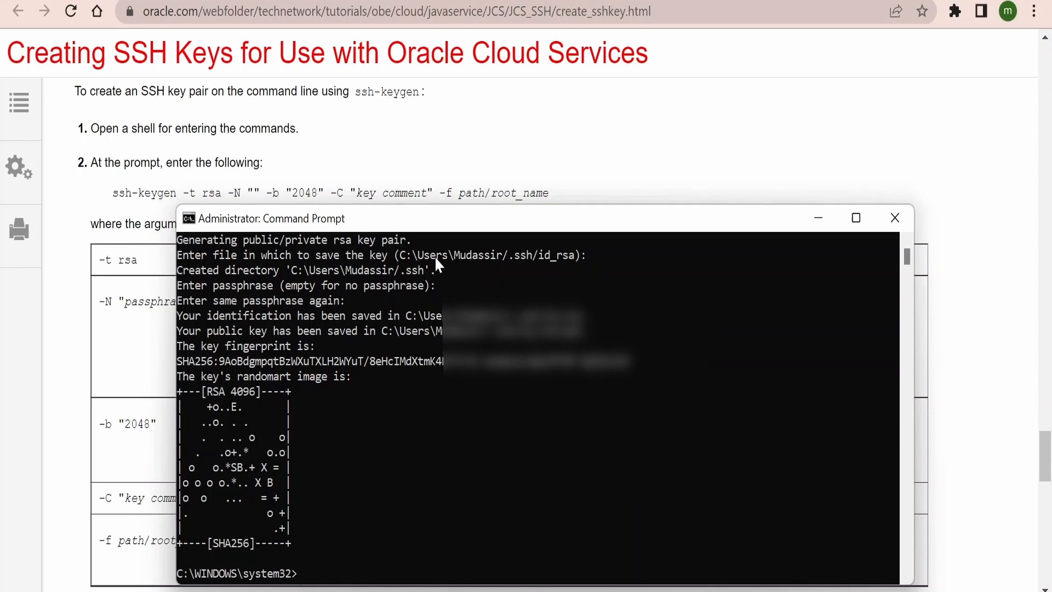
{"action": "mouse_move", "coordinate": [523, 529]}
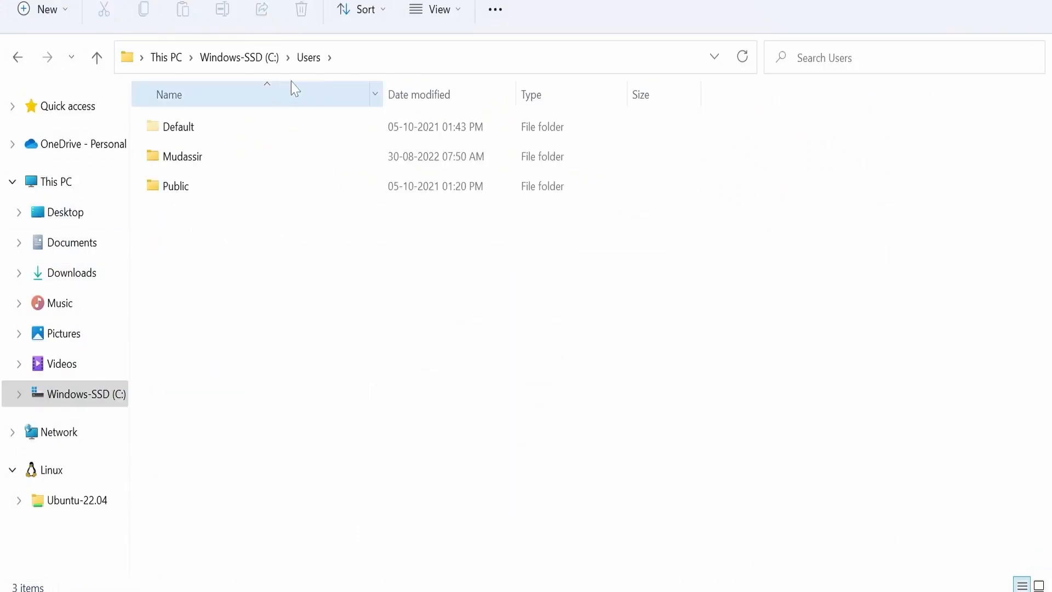
- Navigate from Mudassir's user folder into the .ssh folder
{"action": "double_click", "coordinate": [183, 156]}
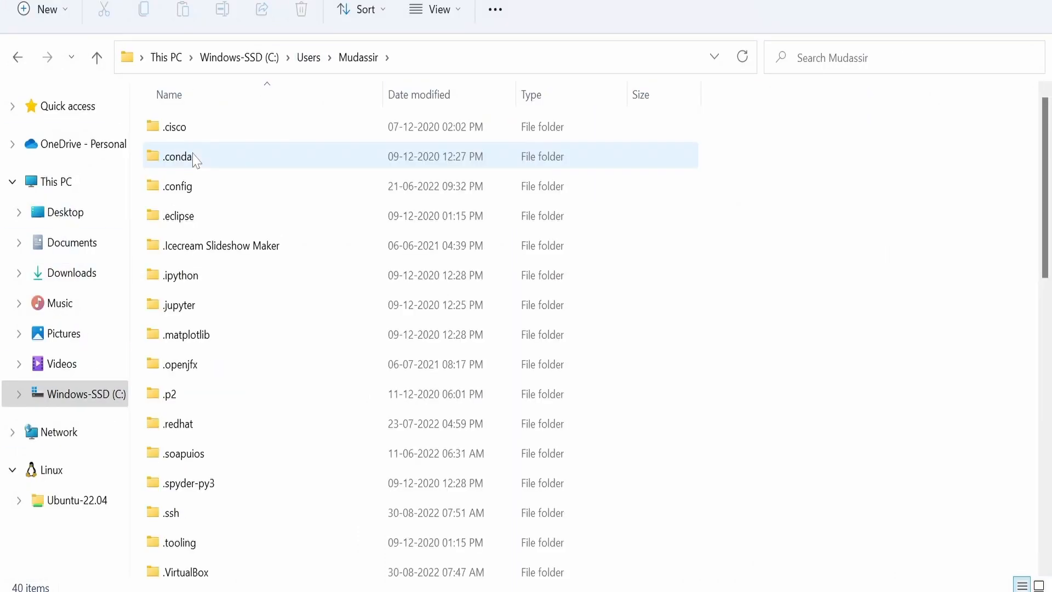
{"action": "scroll", "scroll_direction": "down", "scroll_amount": 3}
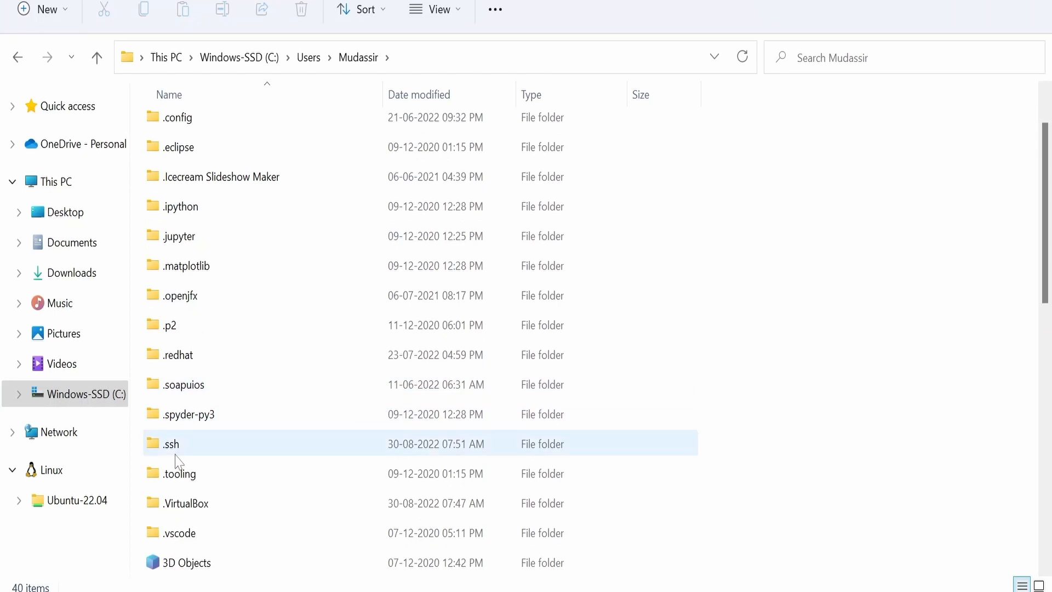
{"action": "mouse_move", "coordinate": [400, 460]}
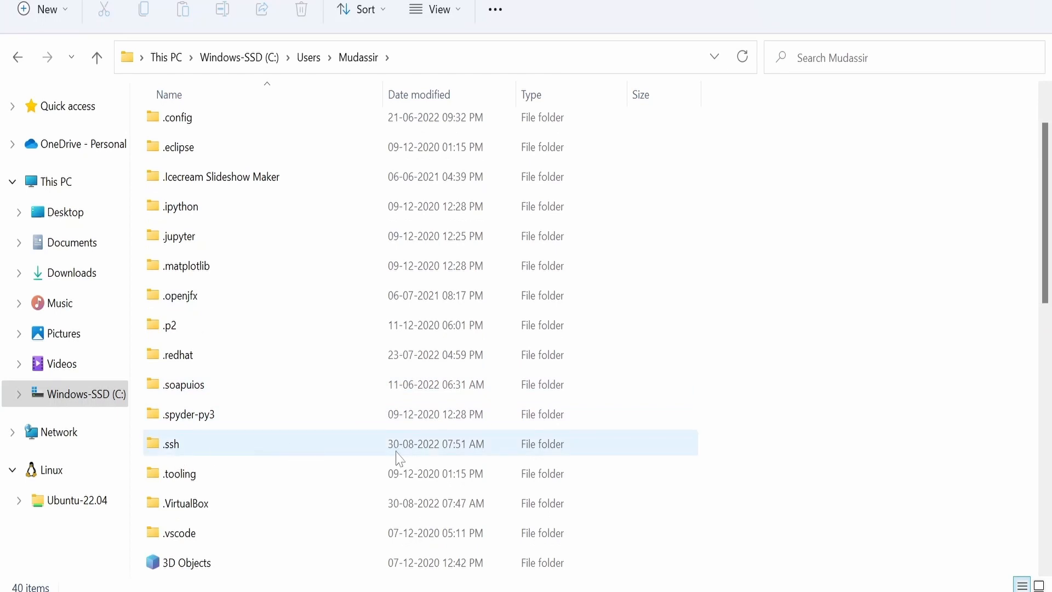
{"action": "mouse_move", "coordinate": [183, 457]}
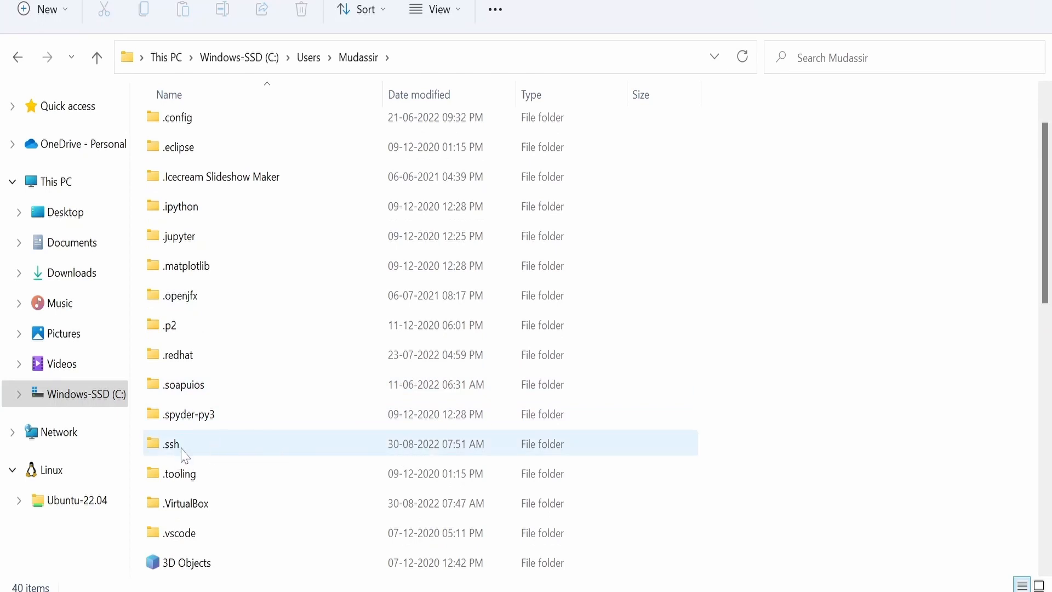
{"action": "double_click", "coordinate": [171, 443]}
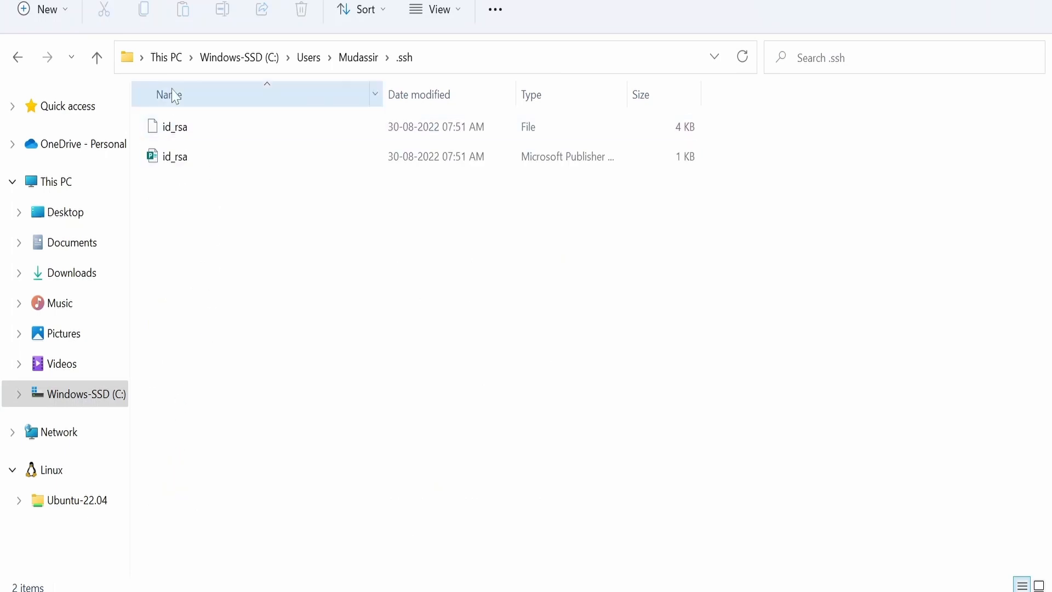
- View Properties of the id_rsa.pub public key file, showing 751 bytes
{"action": "left_click", "coordinate": [175, 126]}
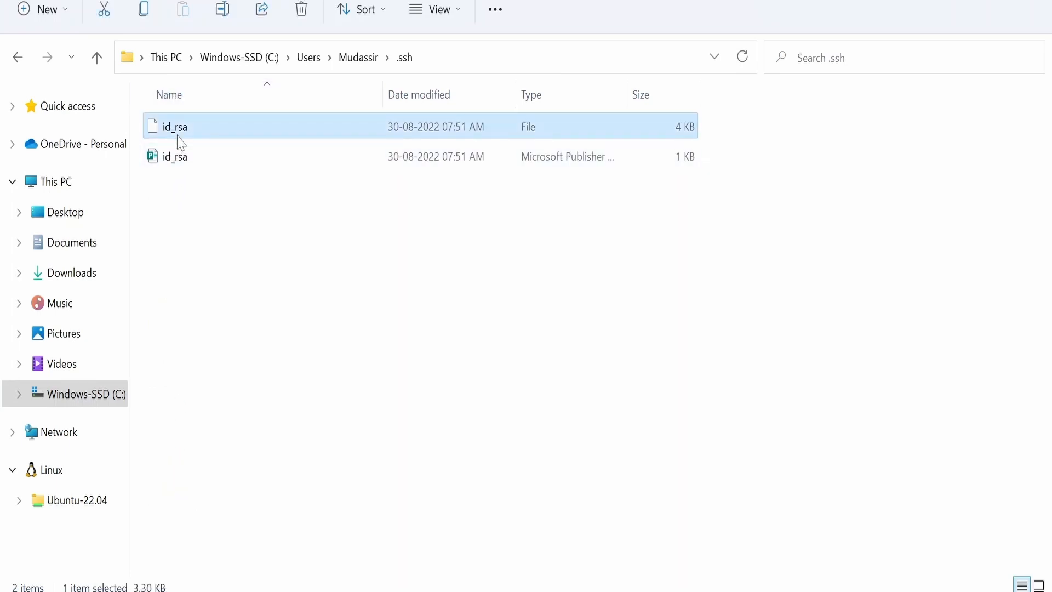
{"action": "mouse_move", "coordinate": [140, 165]}
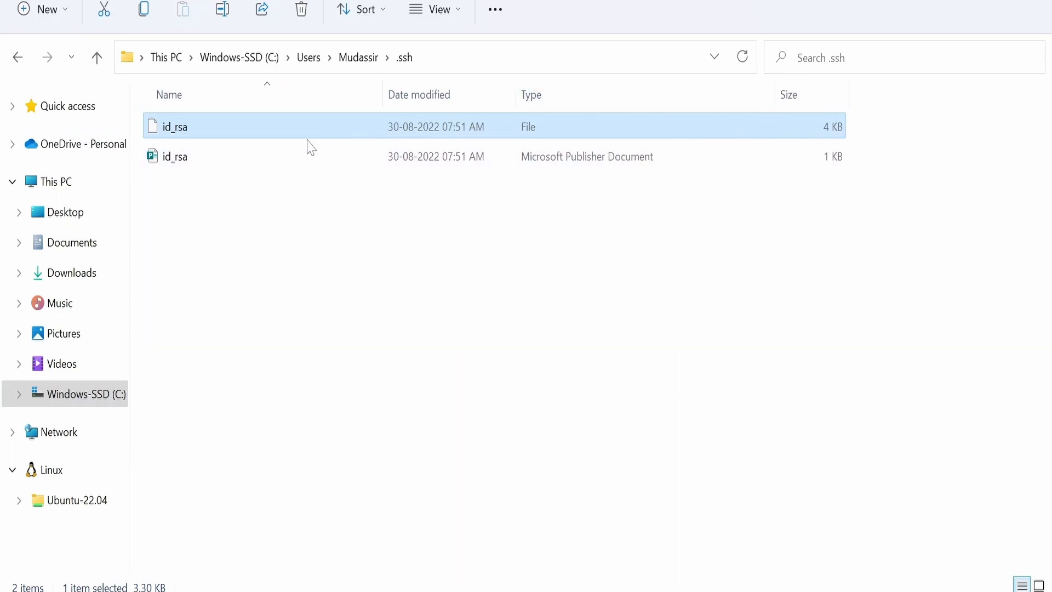
{"action": "right_click", "coordinate": [173, 156]}
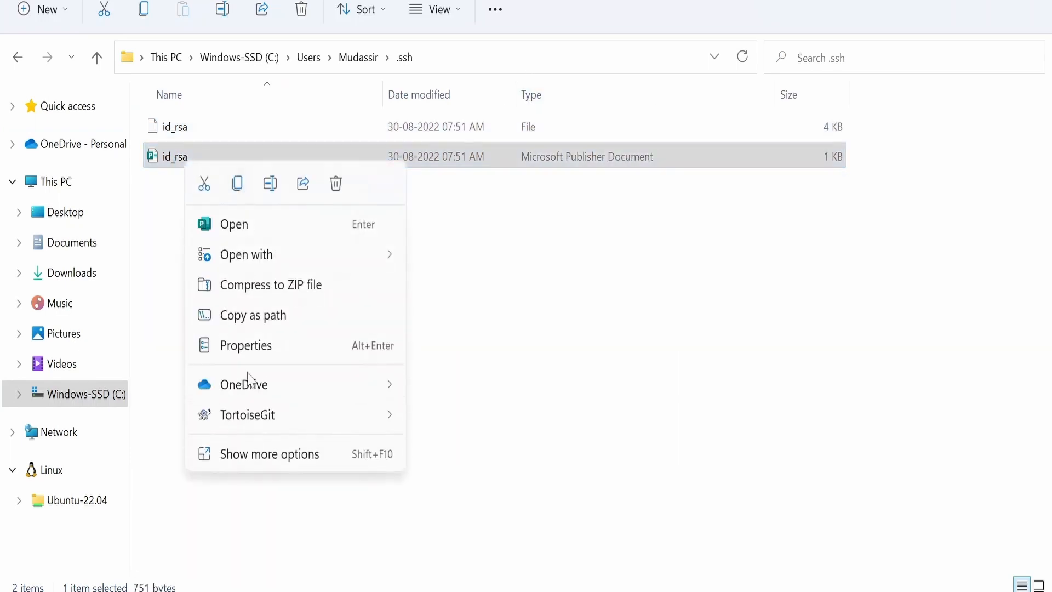
{"action": "left_click", "coordinate": [246, 345]}
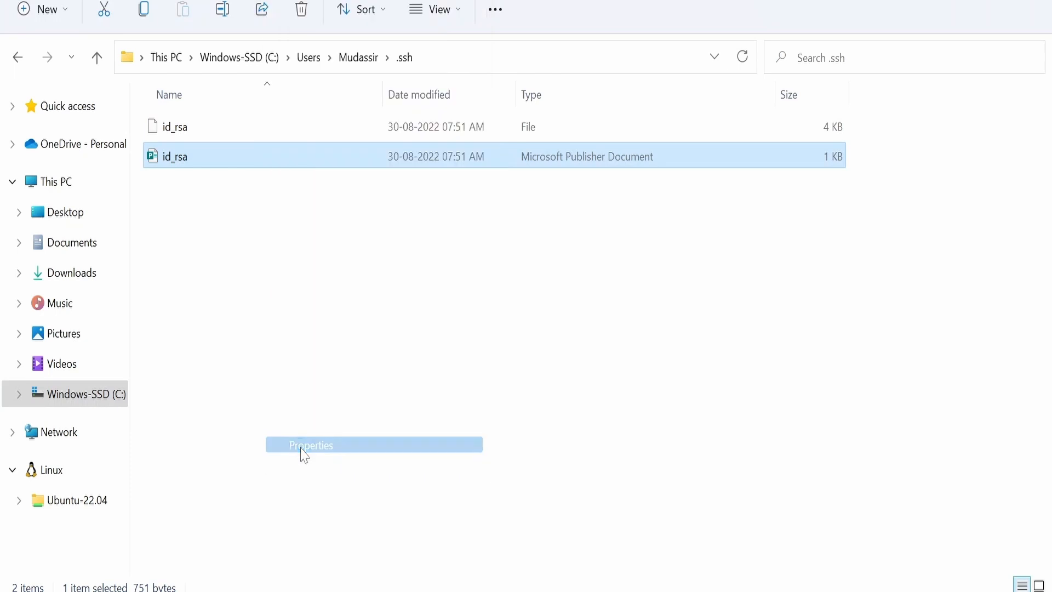
{"action": "left_click", "coordinate": [309, 445]}
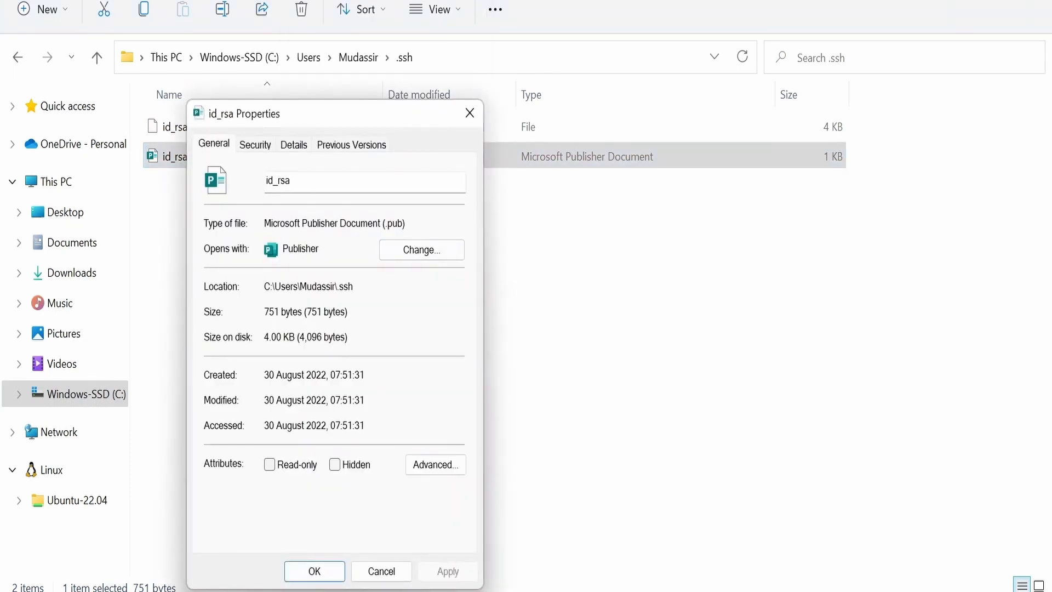